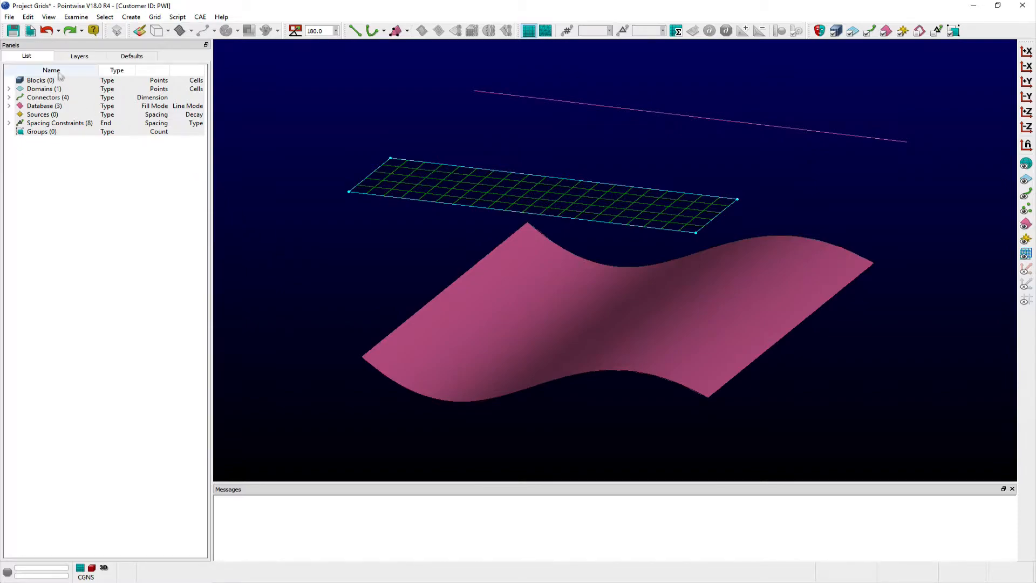
Step: Select the straight database curve floating above the pink surface for projection
click(28, 17)
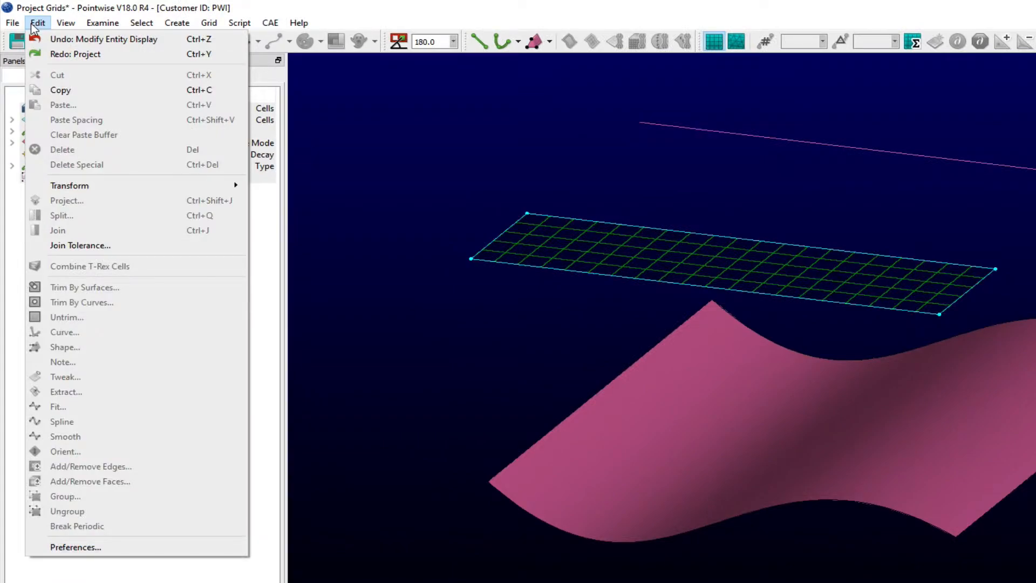
mouse_move(63, 105)
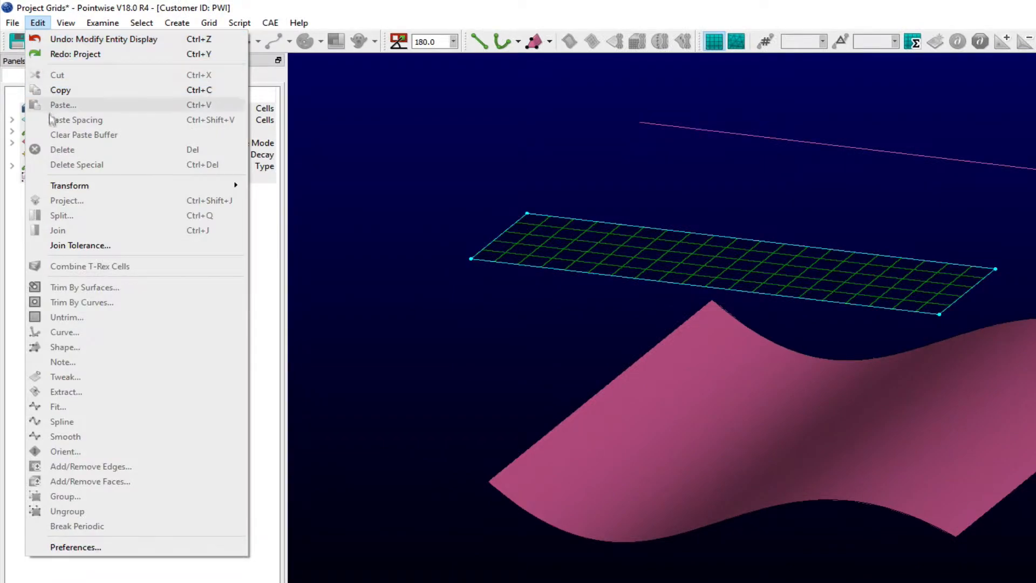
mouse_move(66, 201)
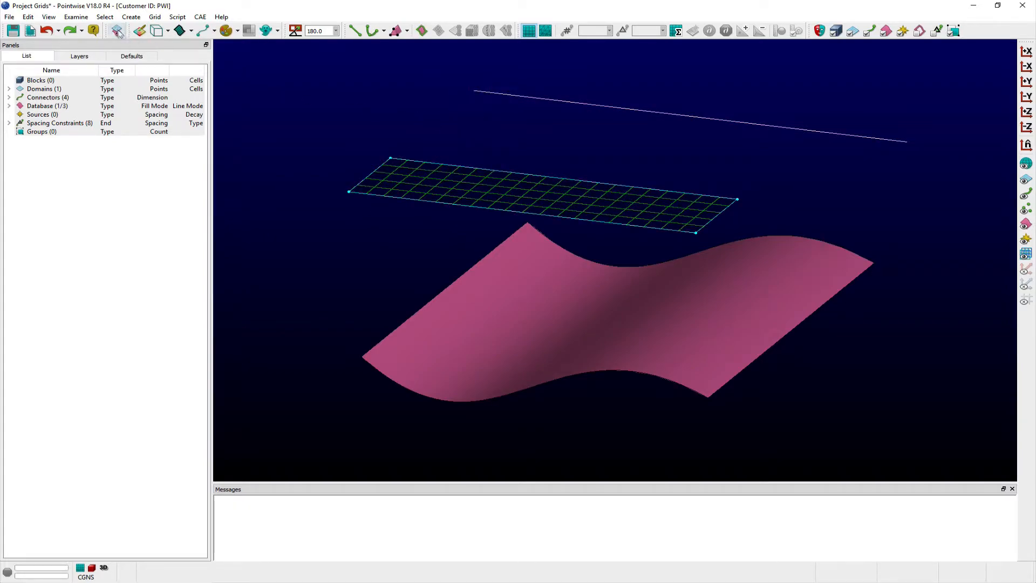
Step: Project the straight curve onto the pink surface by Closest Point and accept it
click(28, 16)
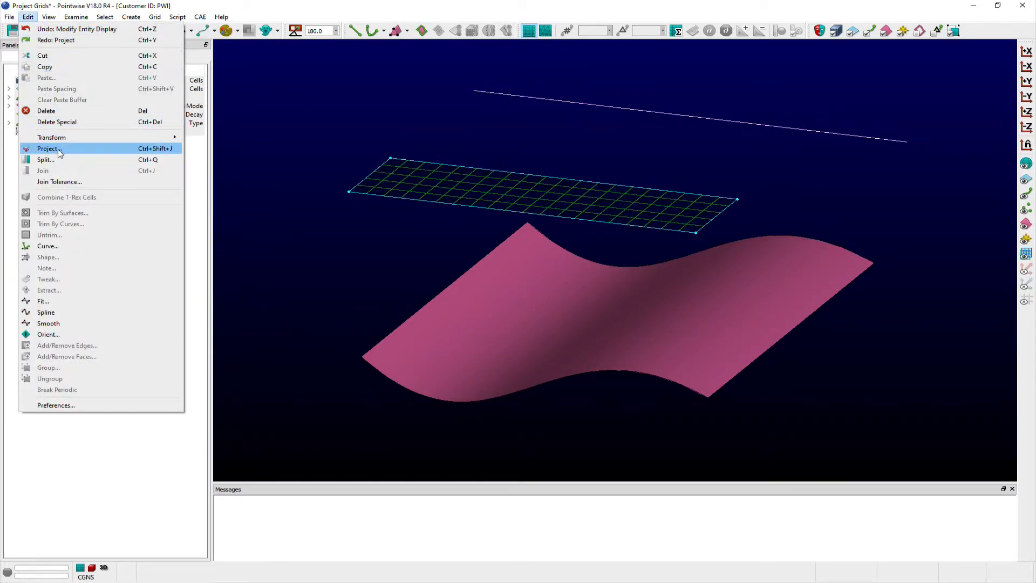
click(49, 148)
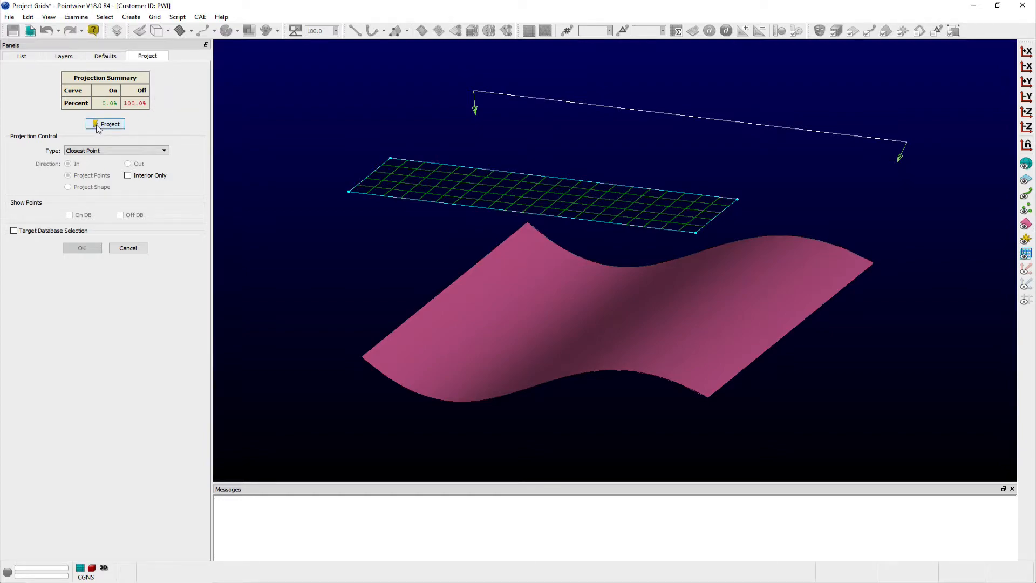
click(105, 124)
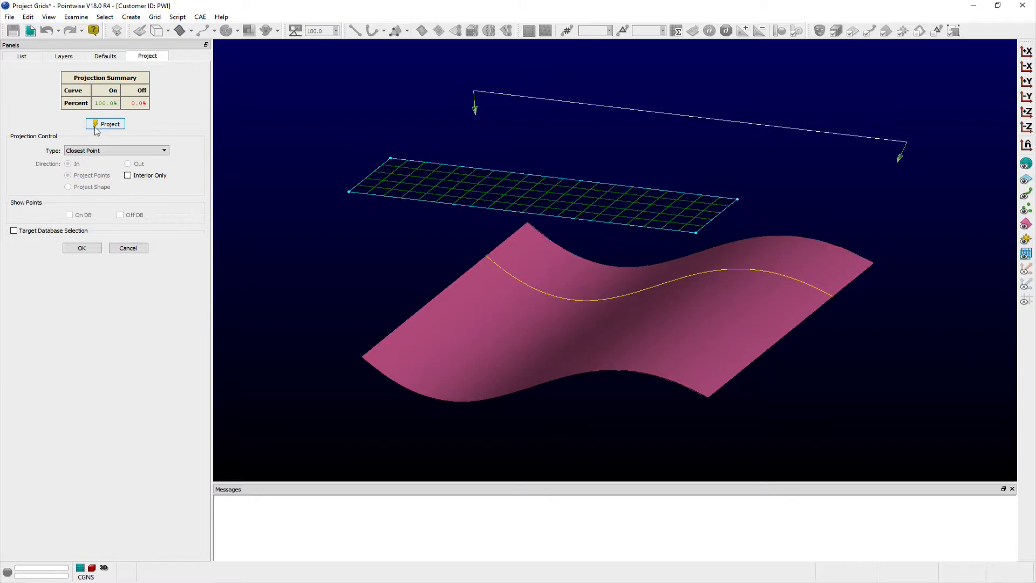
click(82, 248)
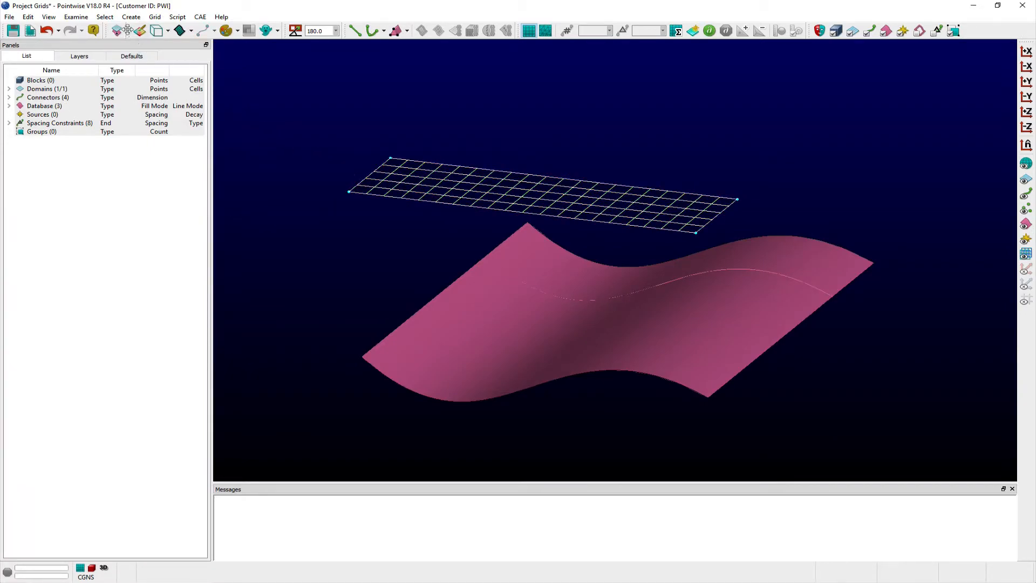
Step: Restrict the flat domain's projection target to the wavy pink surface via Target Database Selection
click(123, 30)
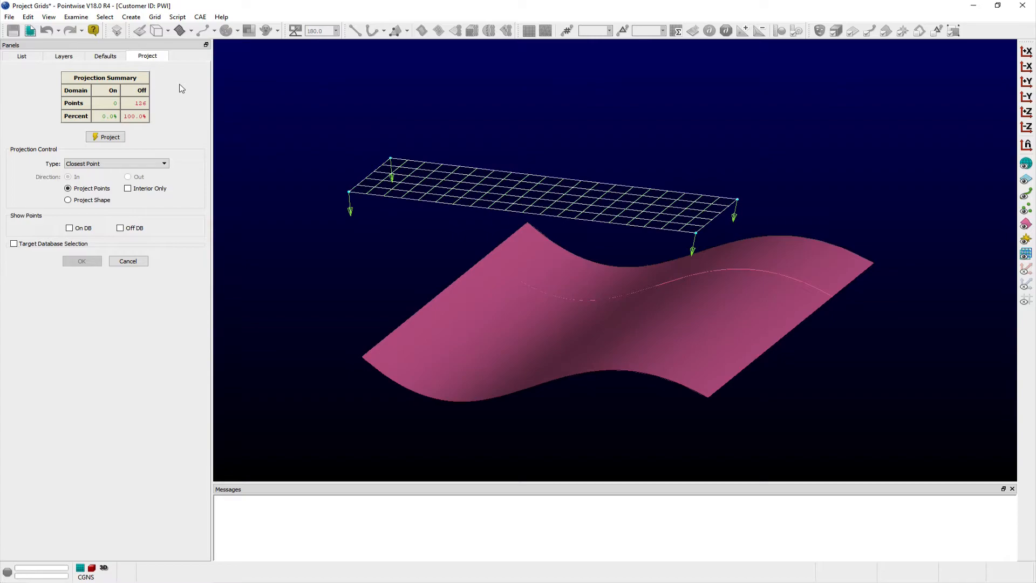
mouse_move(169, 205)
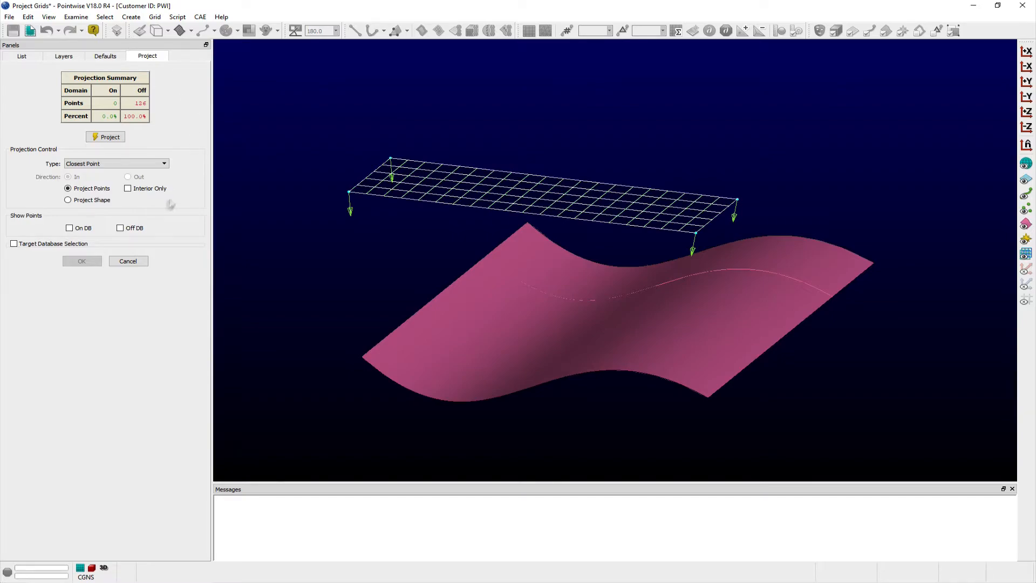
click(13, 243)
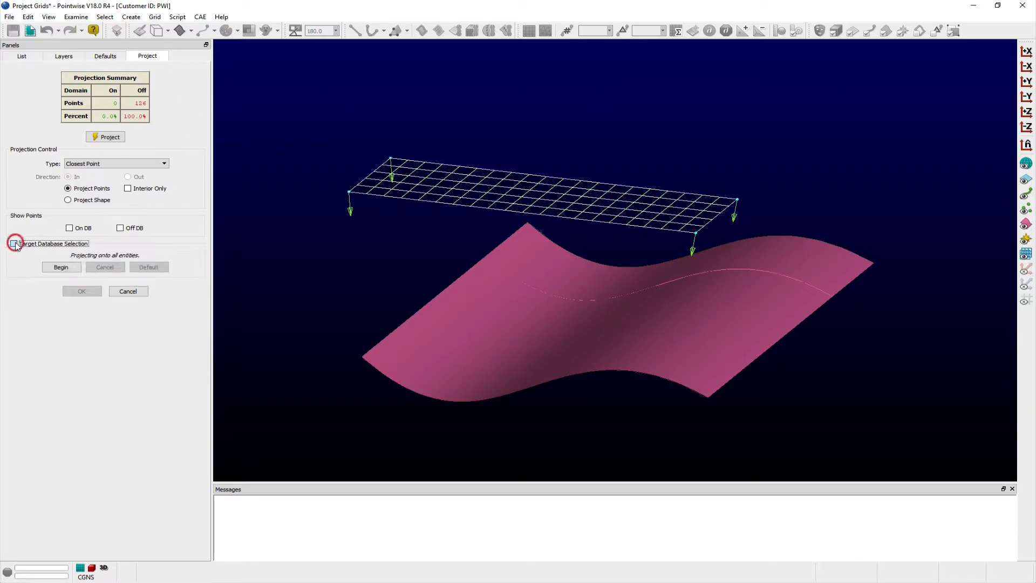
click(13, 243)
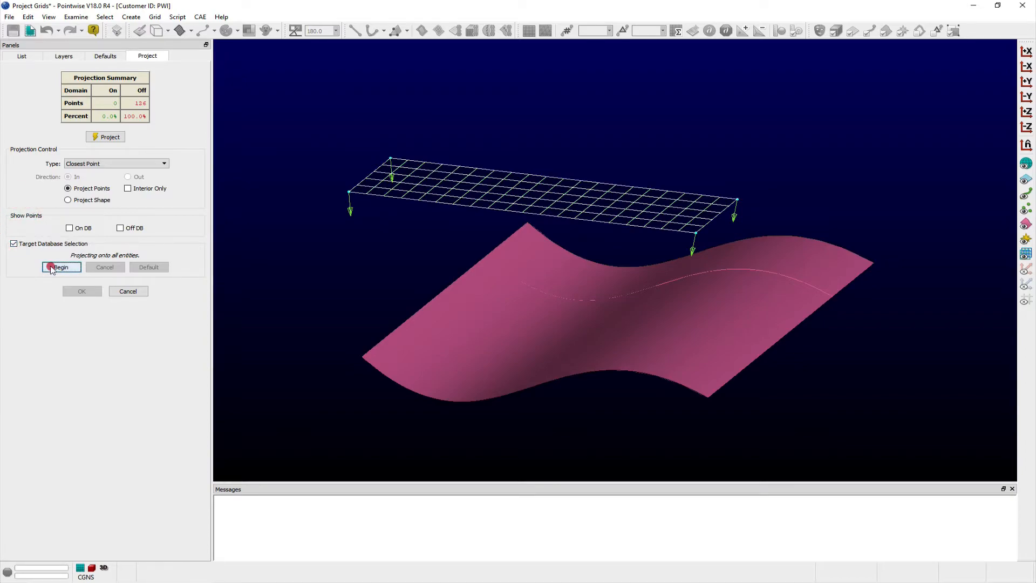
click(60, 267)
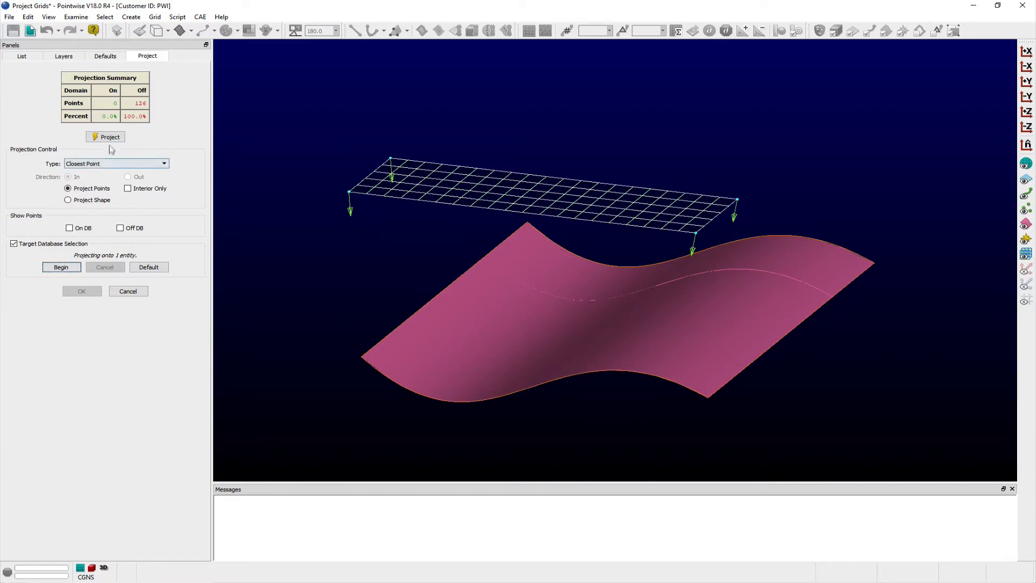
Step: Project the flat domain by closest point, then switch the projection type to Linear
click(105, 137)
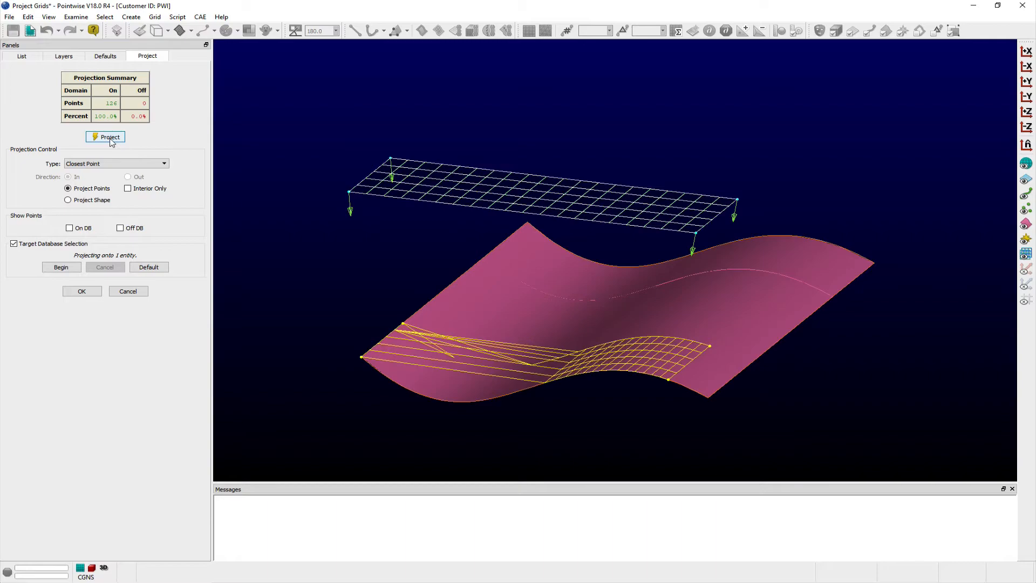
mouse_move(145, 164)
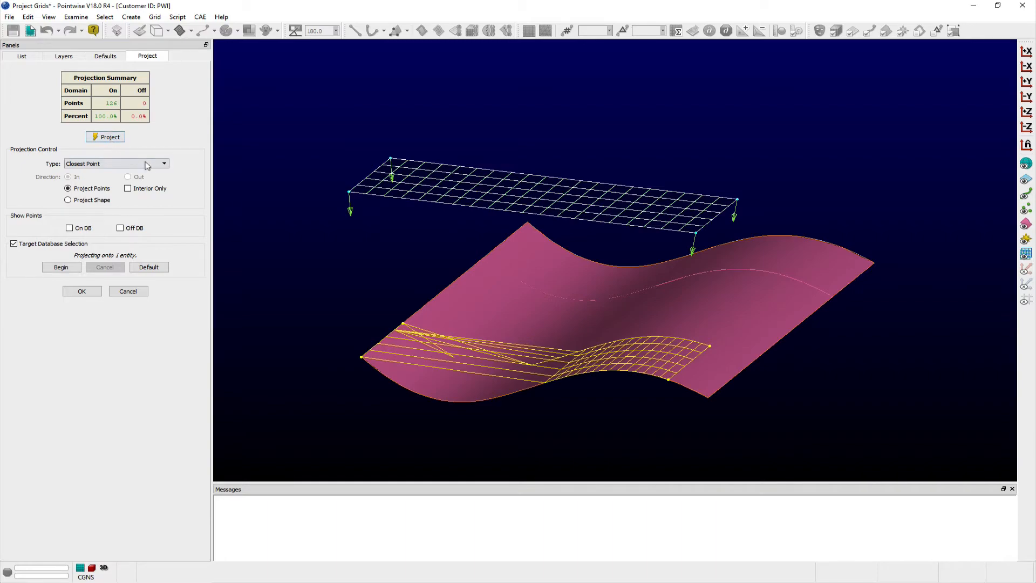
click(163, 163)
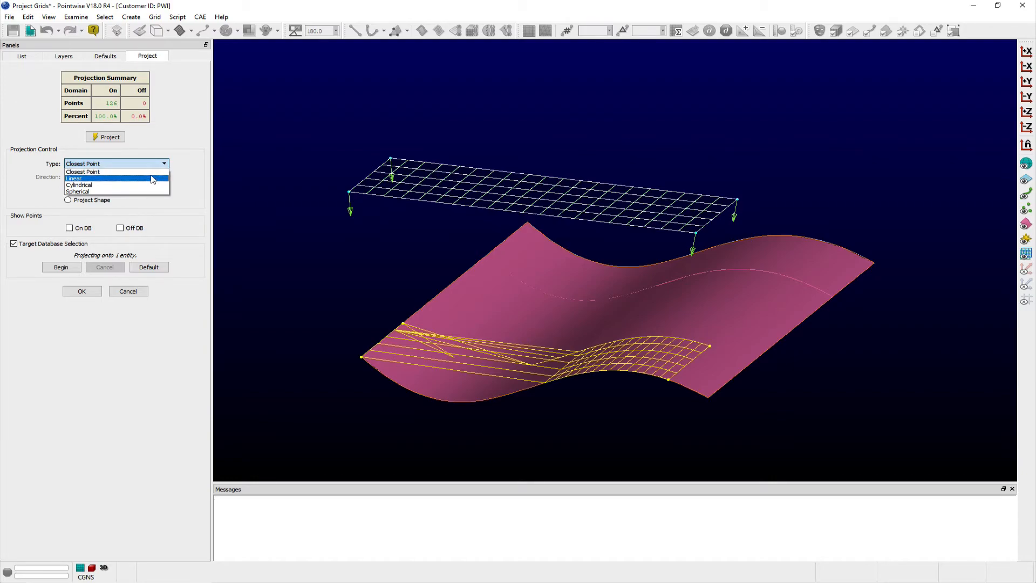
click(74, 178)
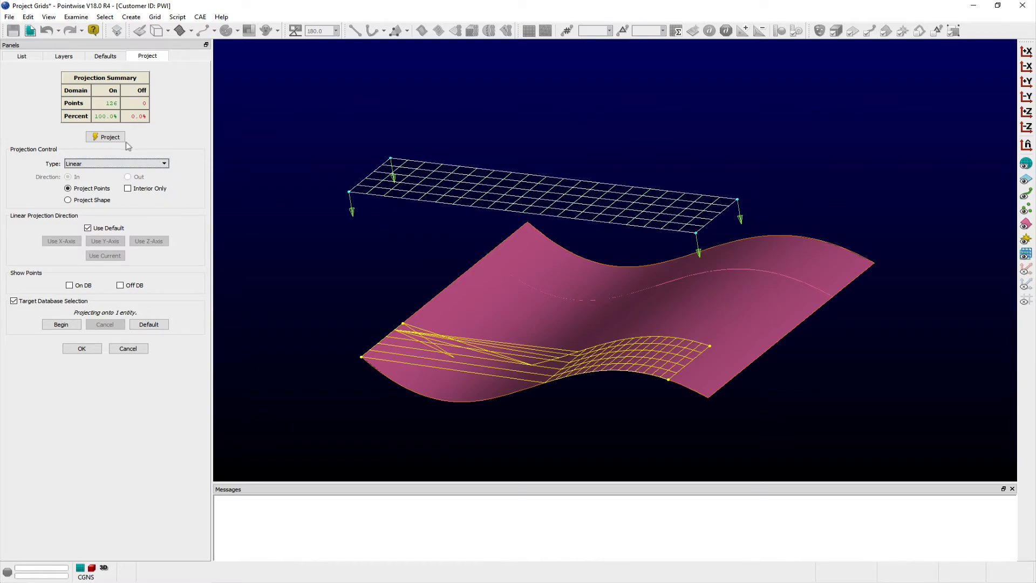
Step: Re-project the domain linearly with Project Points and accept the result
click(105, 137)
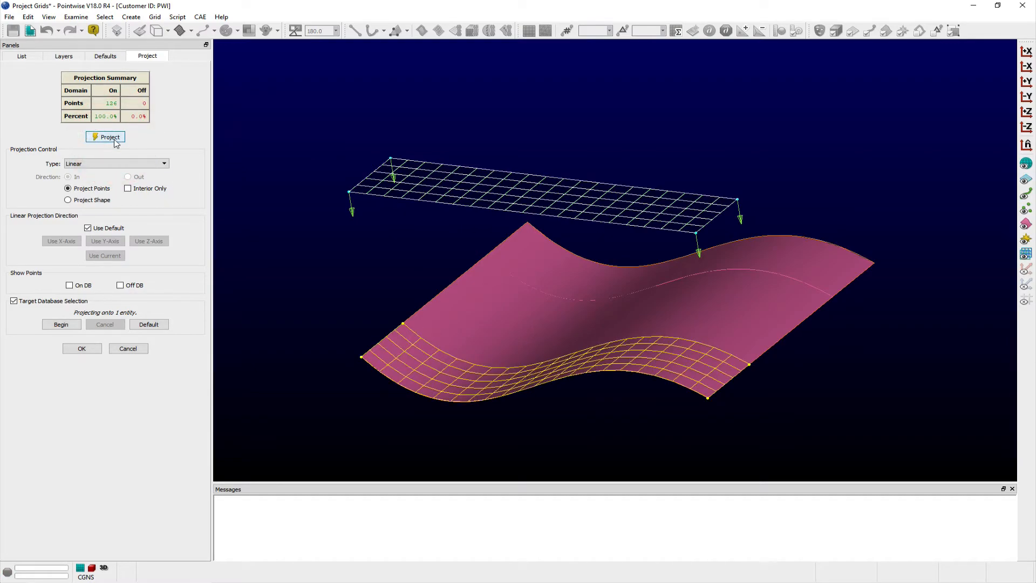
mouse_move(119, 144)
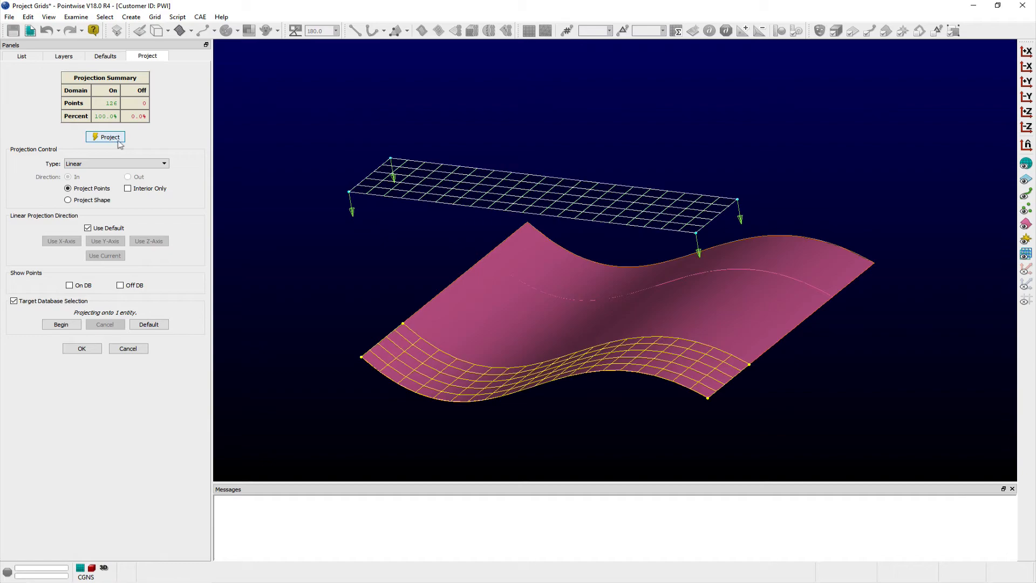
mouse_move(168, 146)
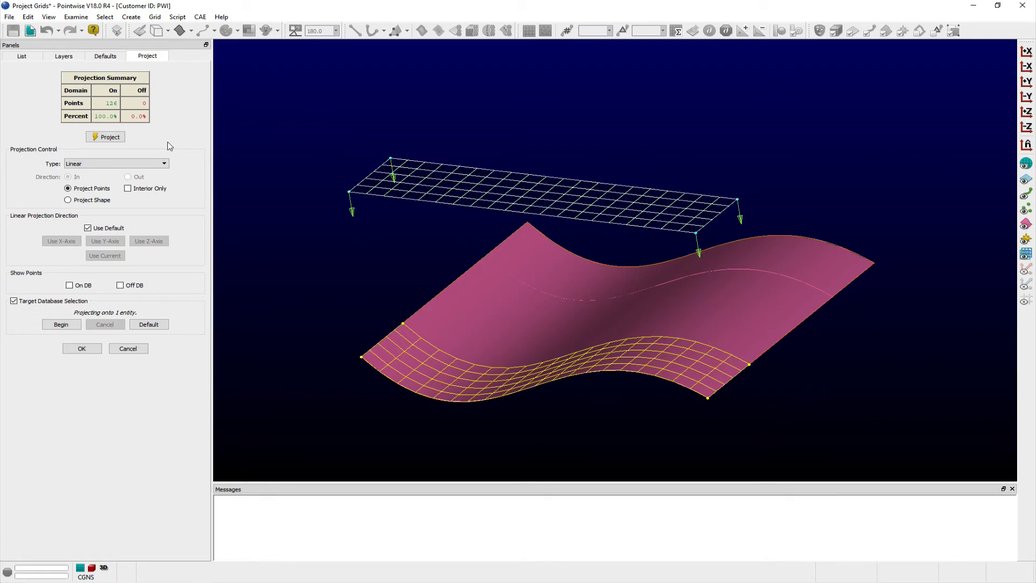
mouse_move(103, 206)
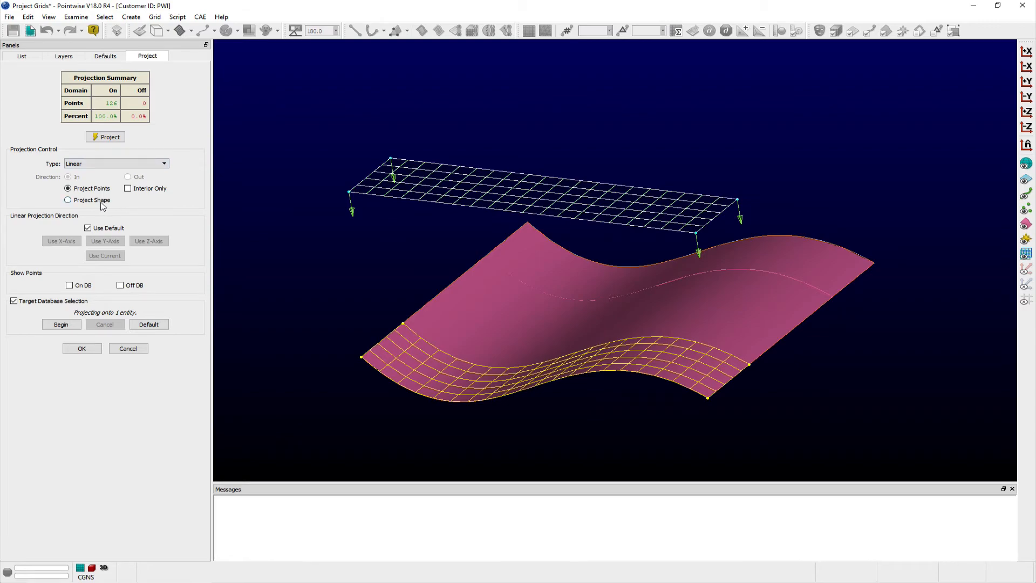
click(68, 200)
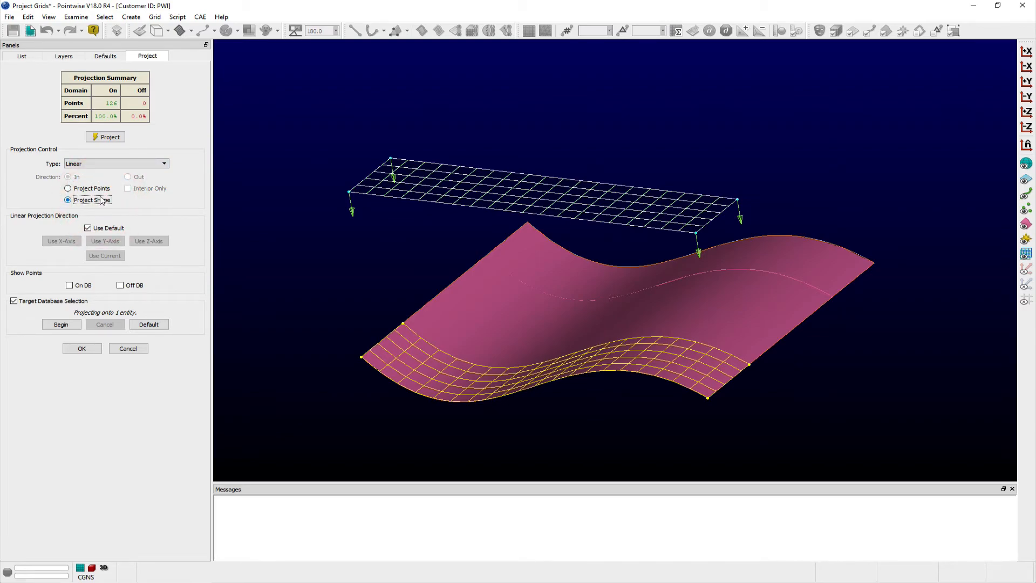
click(68, 188)
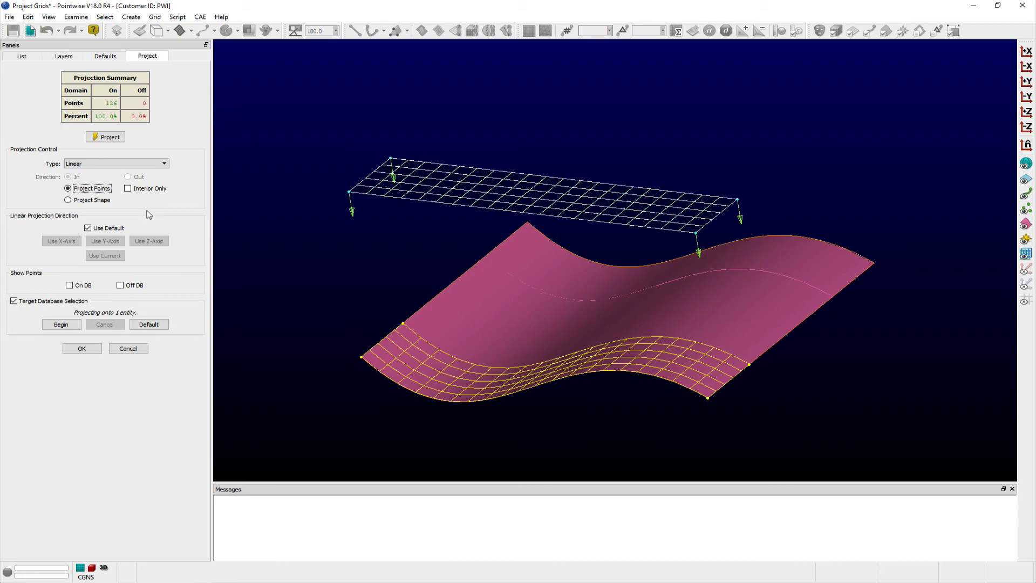
click(81, 348)
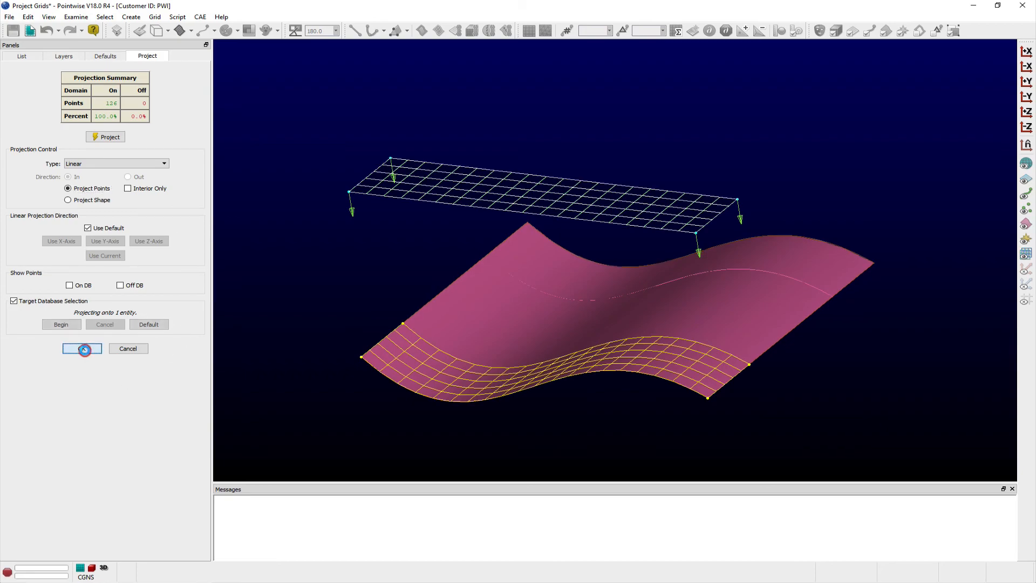
click(81, 349)
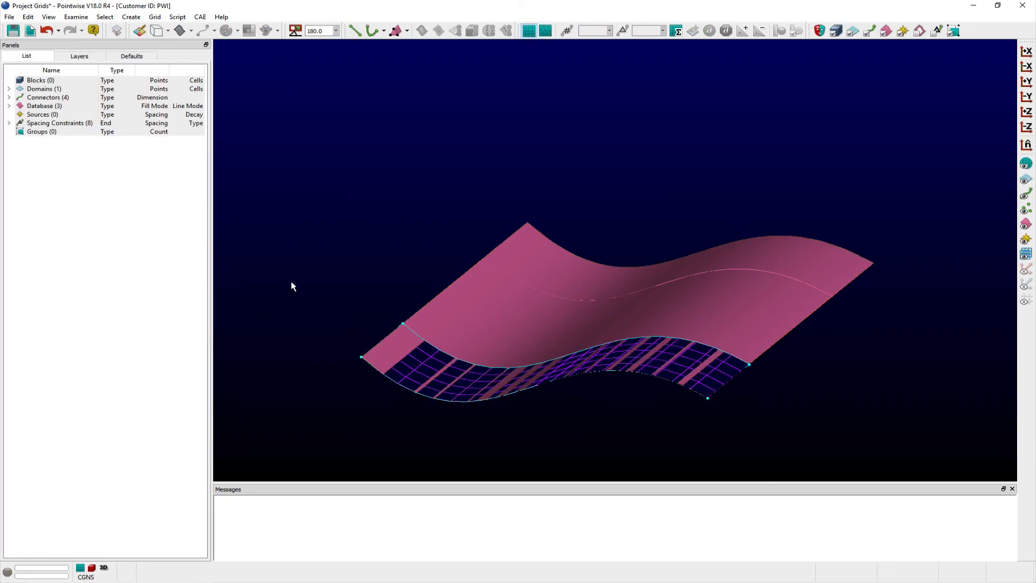